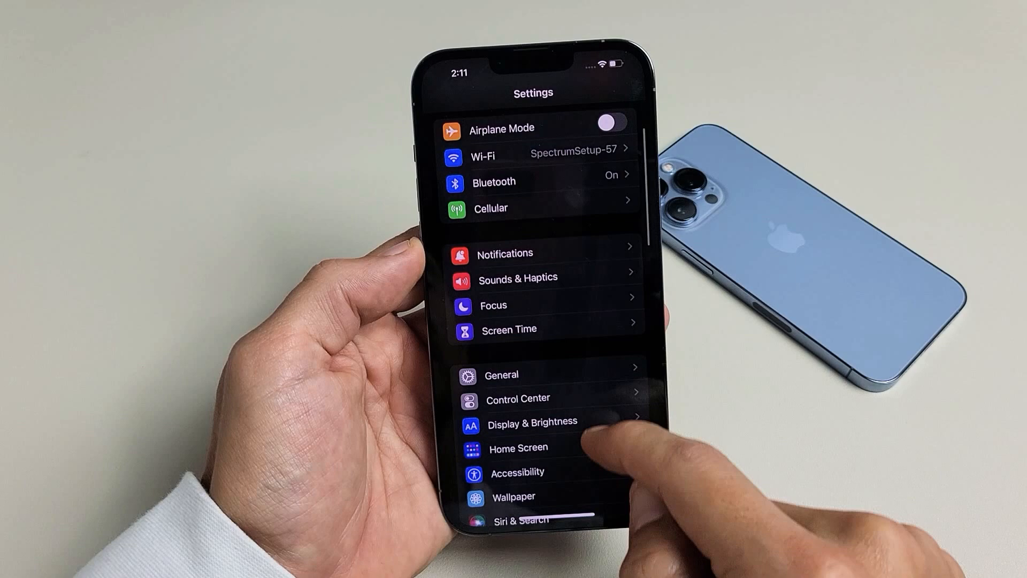
# - Scroll the Settings list and select Face ID & Passcode to bring up the Enter Passcode prompt
pyautogui.scroll(-3)
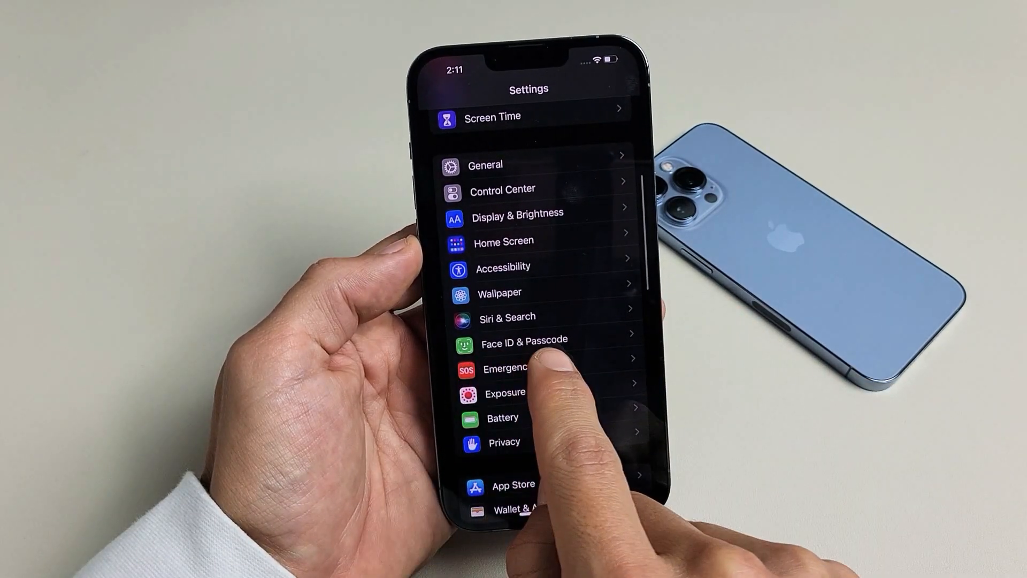
pyautogui.click(524, 341)
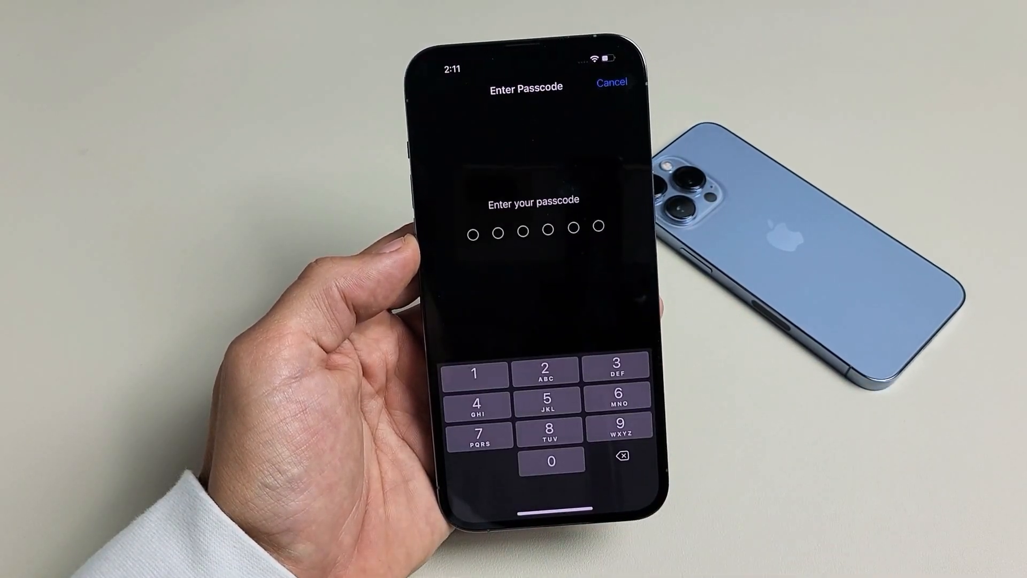